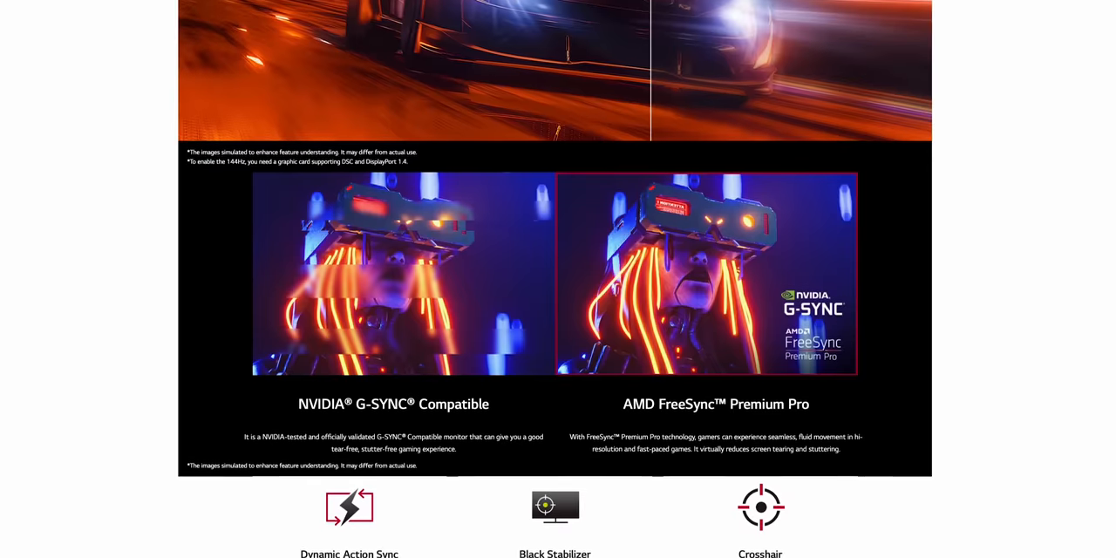
pyautogui.scroll(-3)
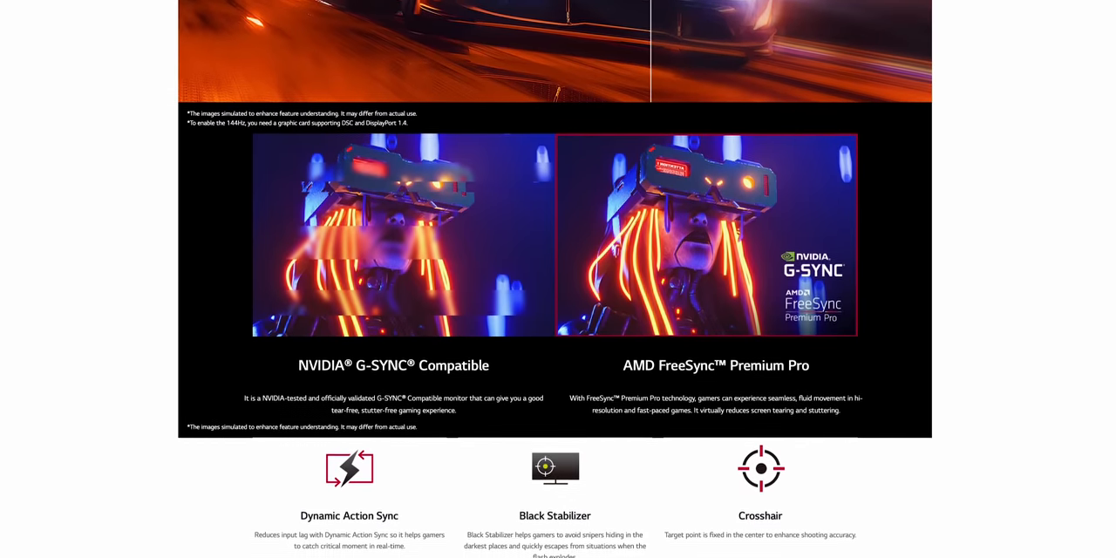